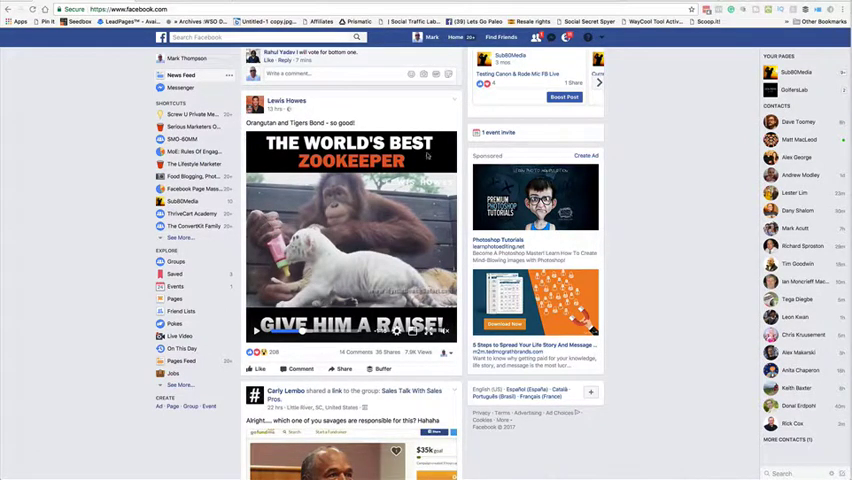
# Scroll down through the new-image setup before the blank white canvas appears.
pyautogui.scroll(-3)
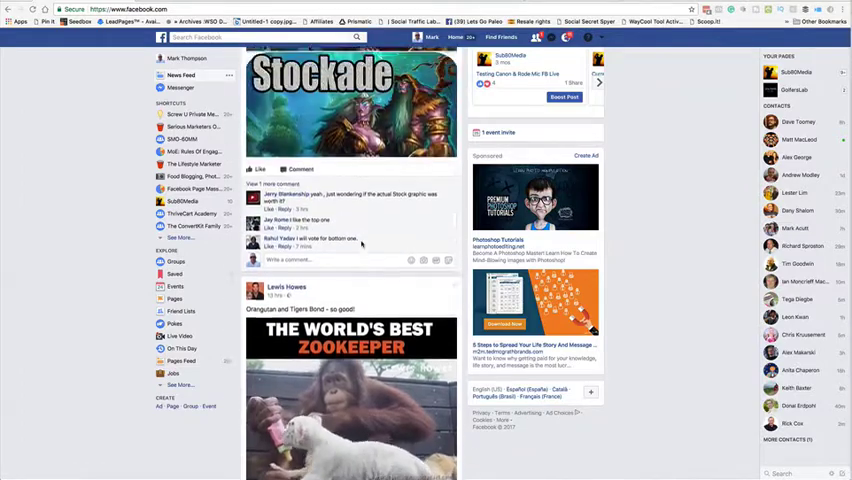
pyautogui.scroll(-3)
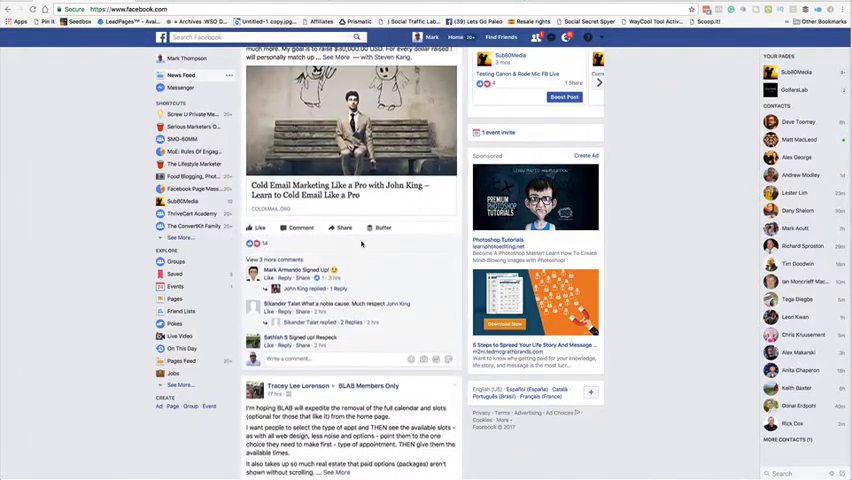
pyautogui.scroll(-3)
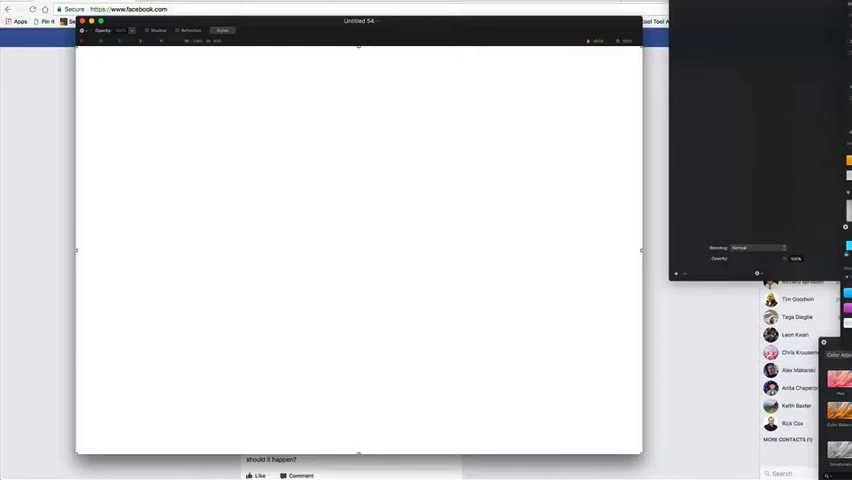
# Add the title text 'How To Create A Border Around Your Videos' across the top of the orange canvas.
pyautogui.click(104, 32)
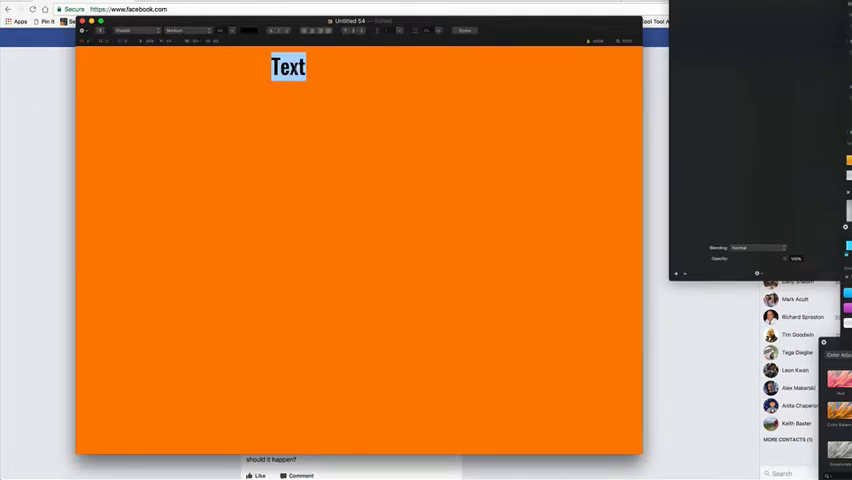
pyautogui.write('How To')
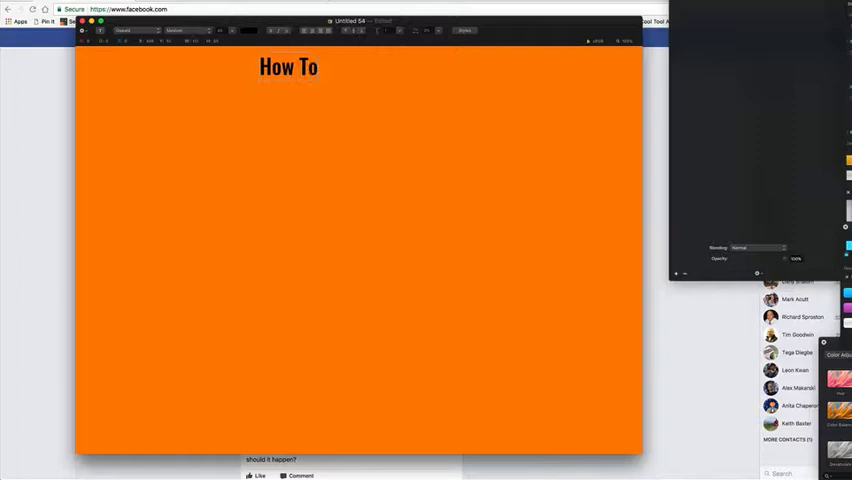
pyautogui.write('Create A Bor')
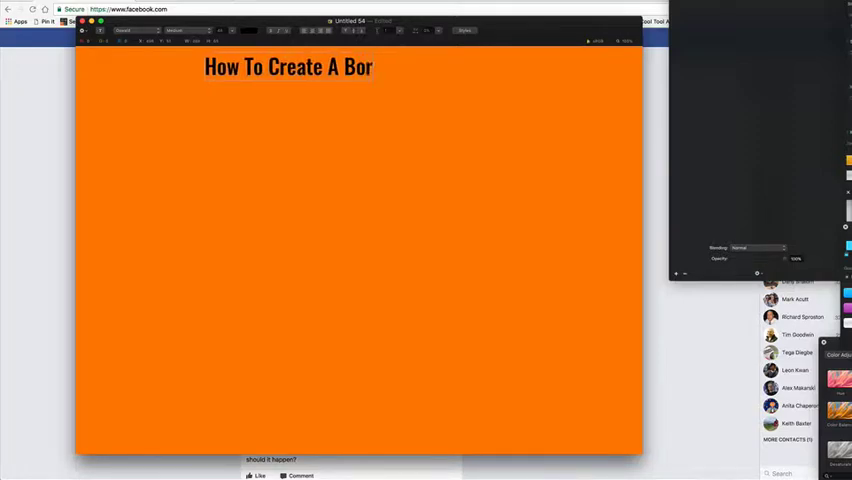
pyautogui.write('der Around Your')
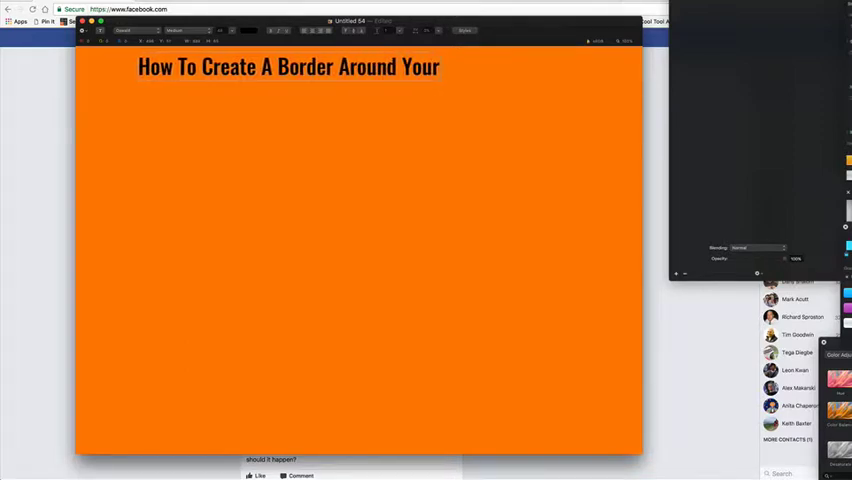
pyautogui.write('Videos')
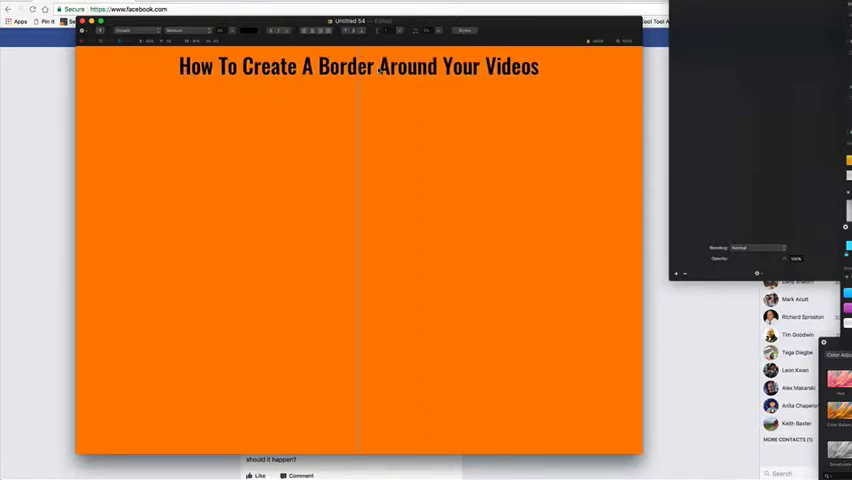
# Recolour the title text white and add a second placeholder text box at the bottom.
pyautogui.doubleClick(268, 66)
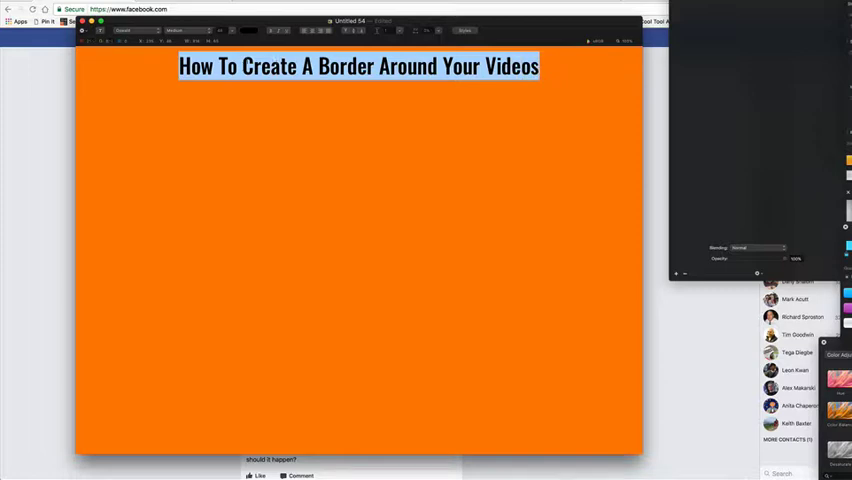
pyautogui.click(248, 32)
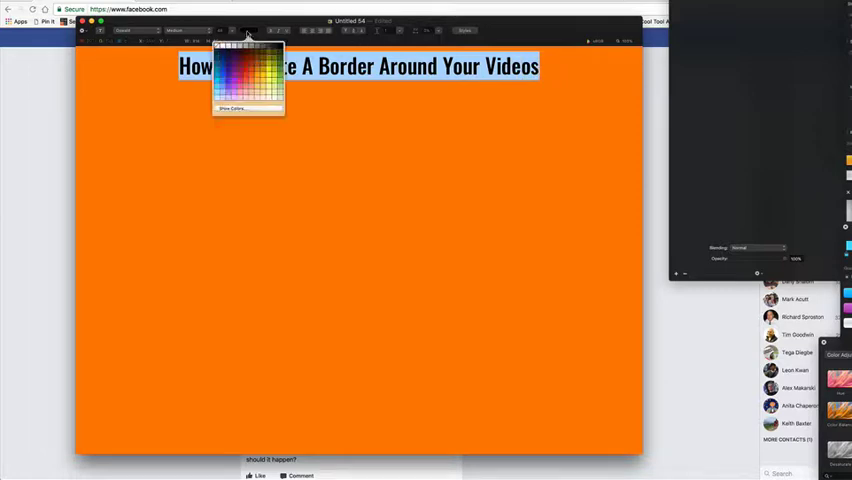
pyautogui.click(220, 56)
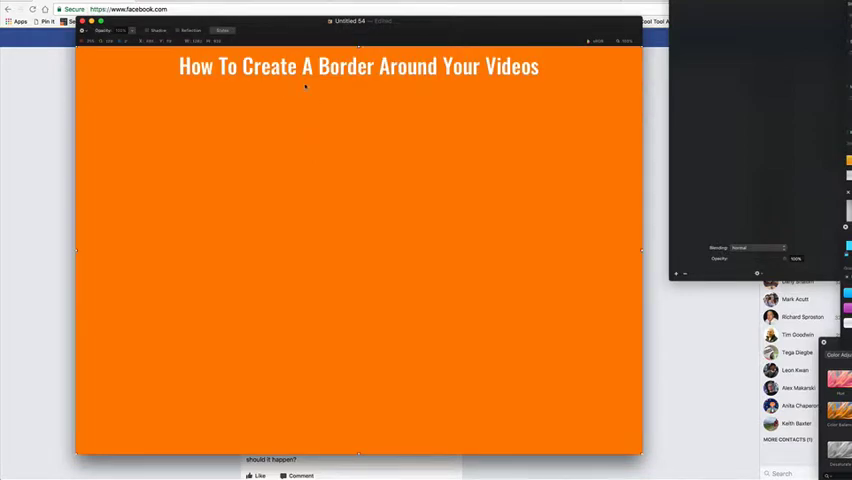
pyautogui.doubleClick(308, 66)
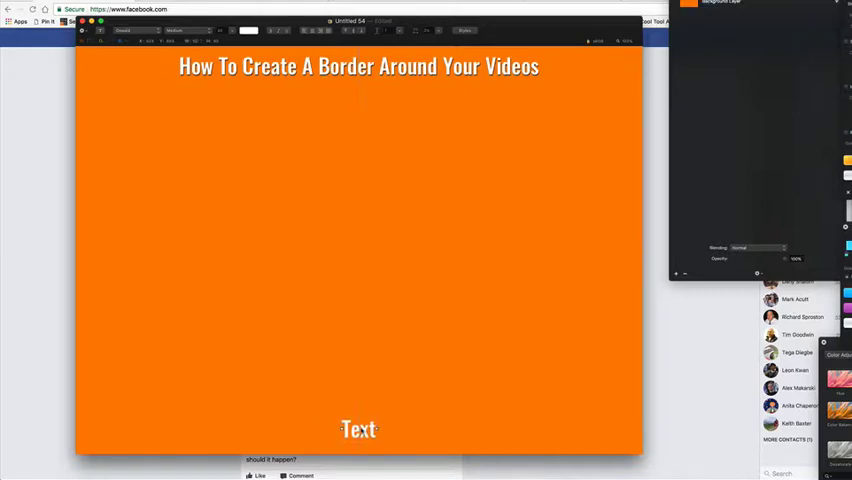
# Write the call-to-action 'Never Miss A Tip: Like This Page' in the bottom box and select it for enlarging.
pyautogui.write('Never Miss A Tip: Like This Page')
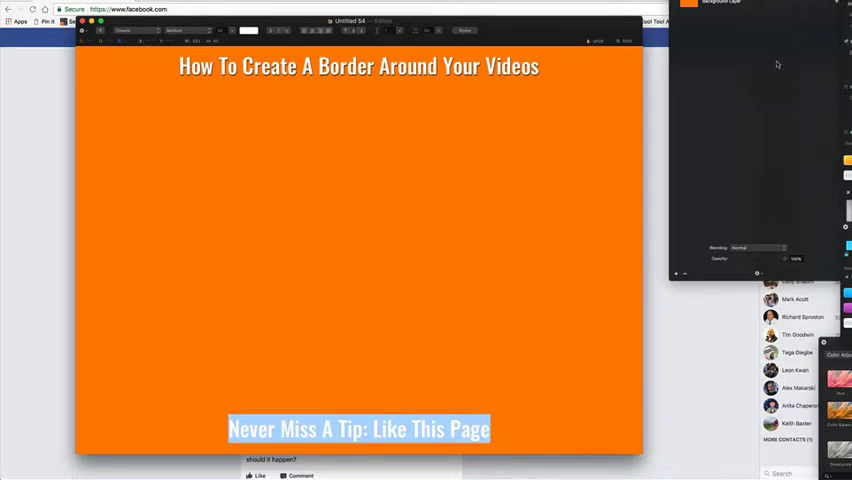
pyautogui.moveTo(570, 280)
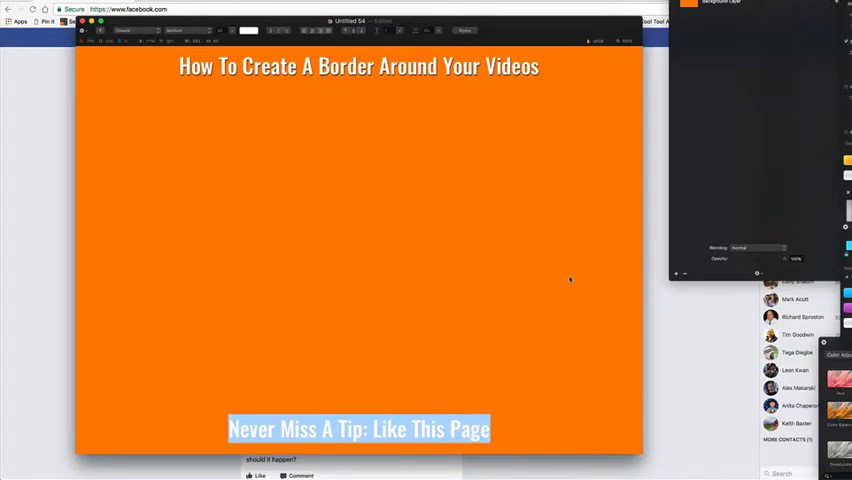
pyautogui.moveTo(524, 430)
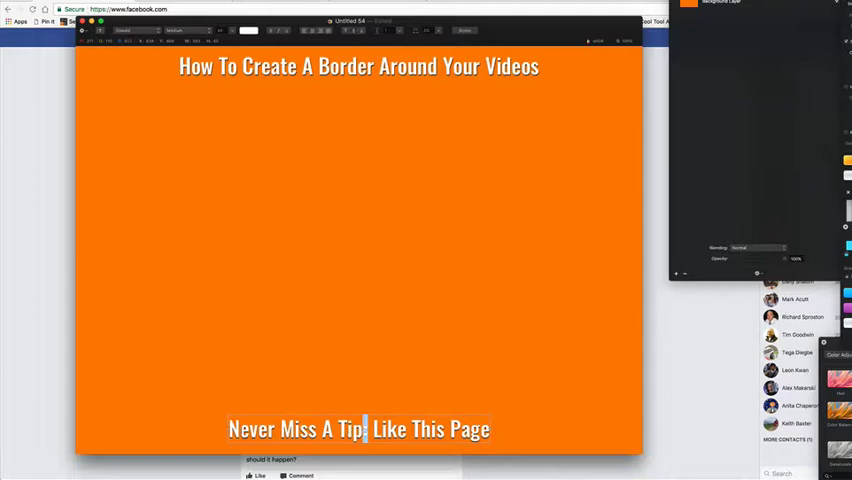
pyautogui.tripleClick(358, 428)
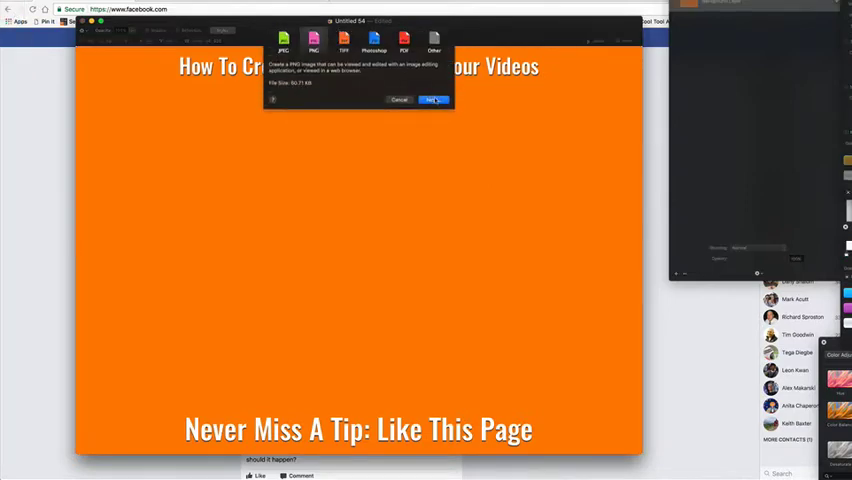
# Export the design to the Desktop as an image named 'border'.
pyautogui.click(432, 100)
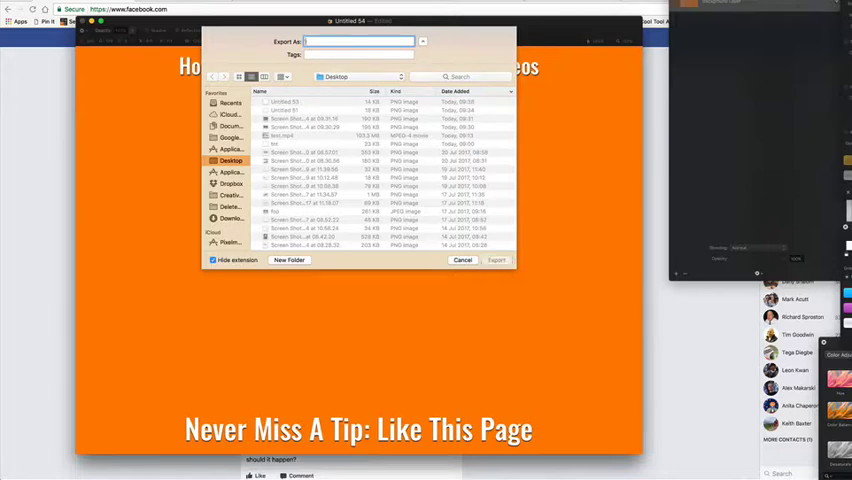
pyautogui.write('border')
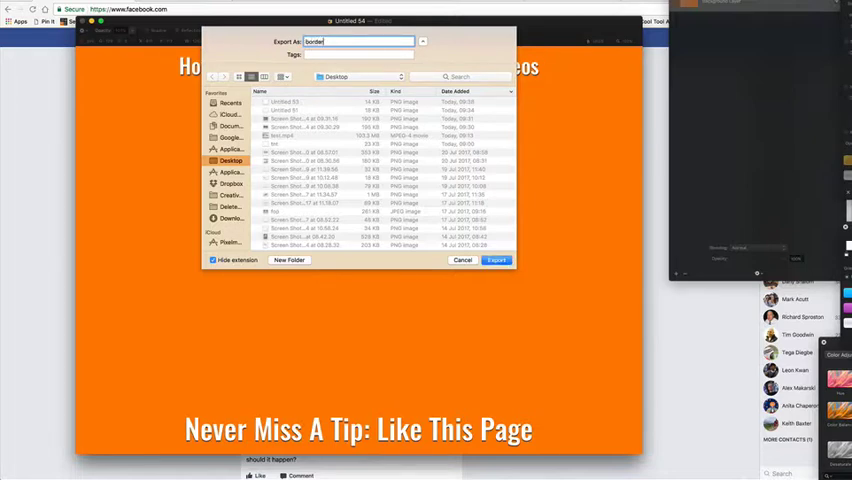
pyautogui.click(496, 260)
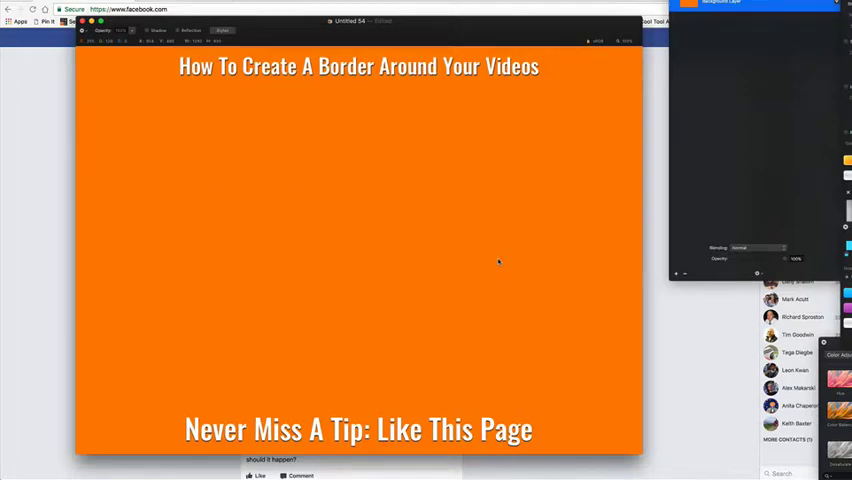
pyautogui.moveTo(480, 262)
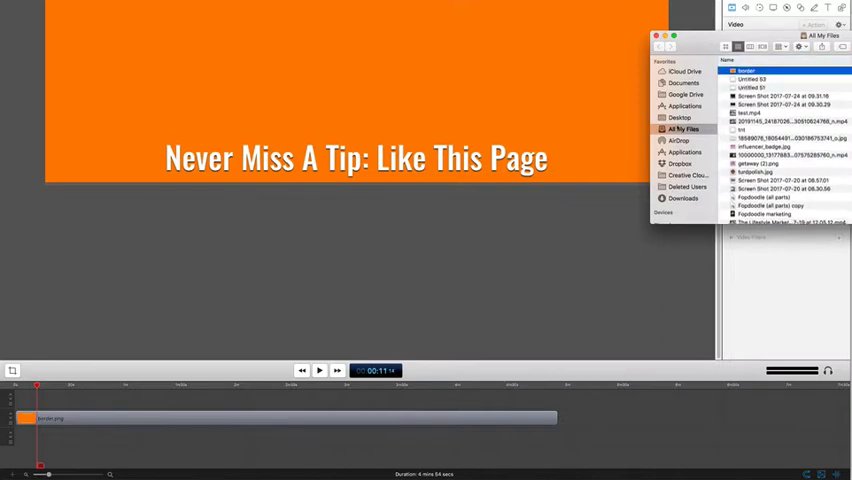
# Show the Documents folder in the Finder media browser sidebar.
pyautogui.click(684, 84)
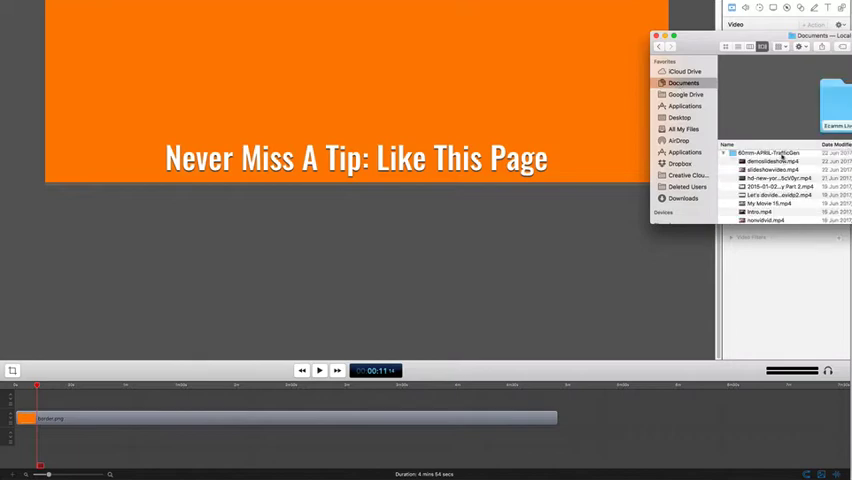